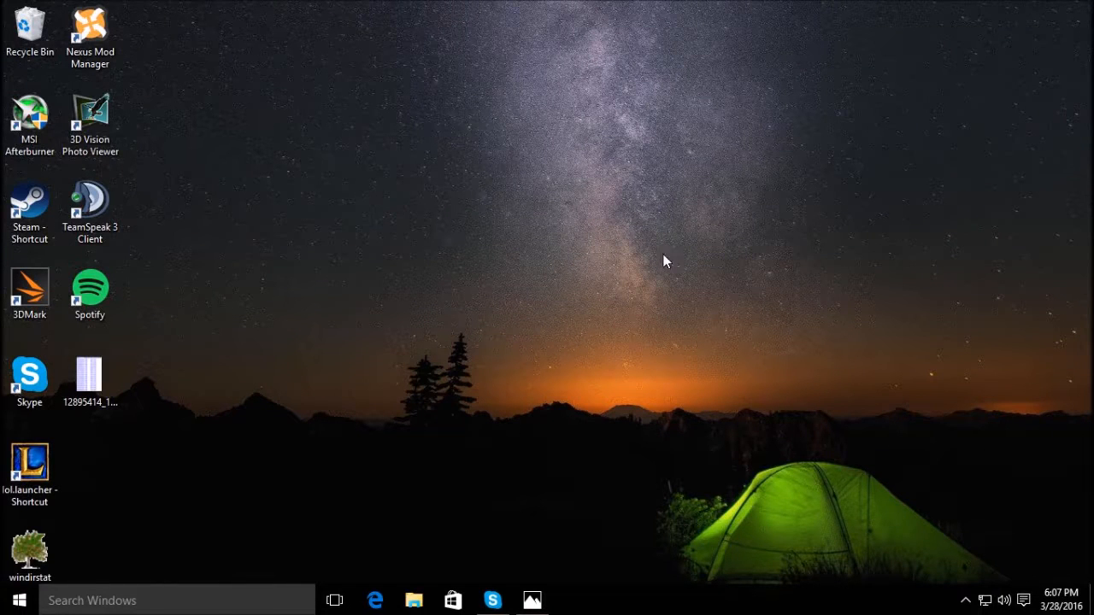
mouse_move(247, 588)
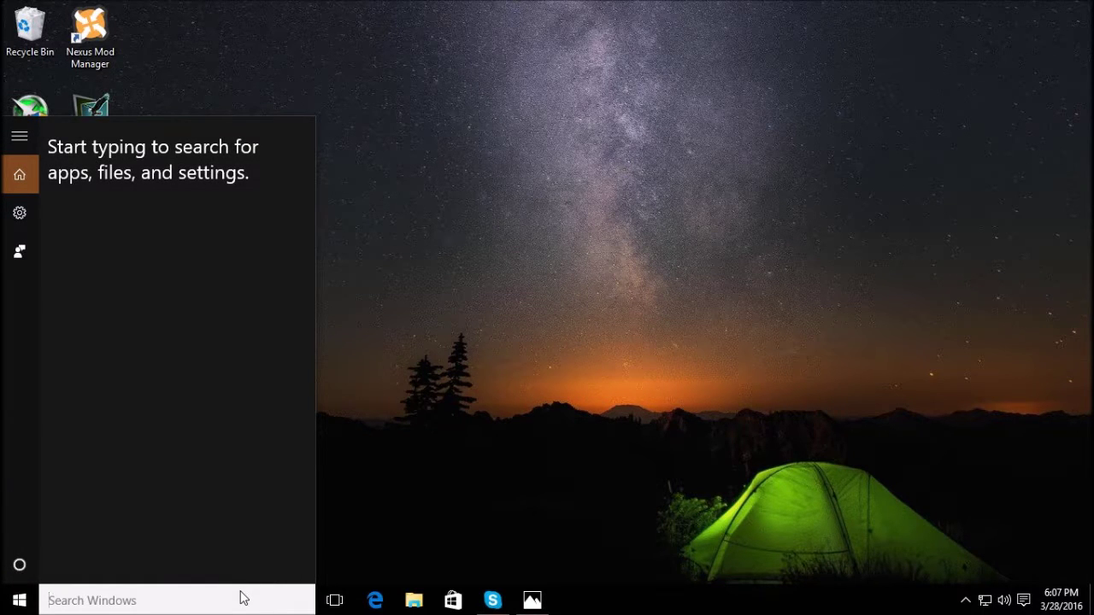
Search 'update' and reach Choose how updates are delivered via Advanced options.
text(update)
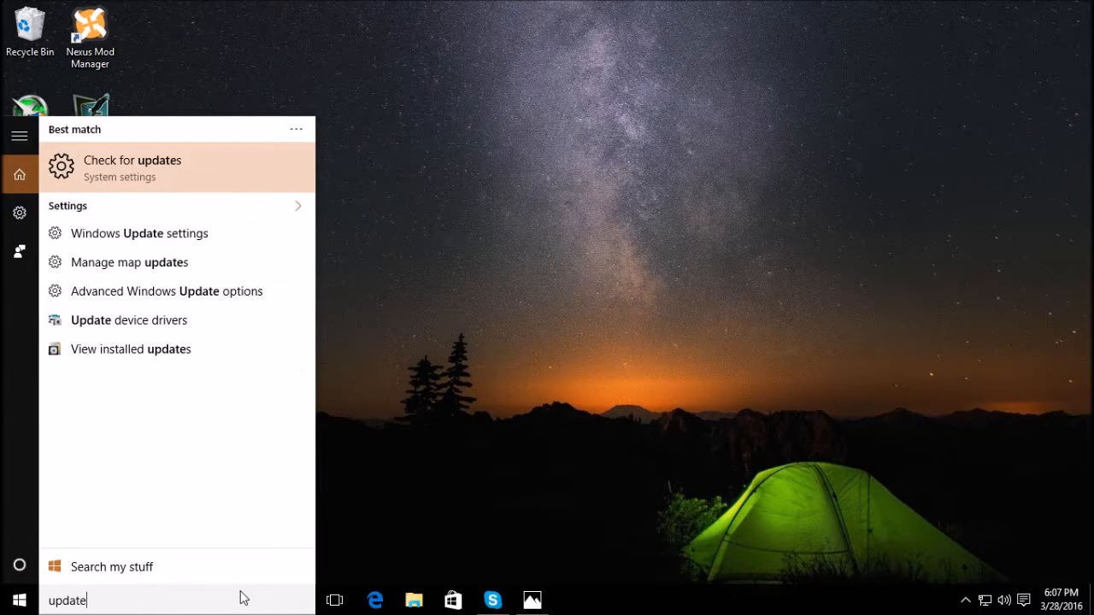
click(132, 167)
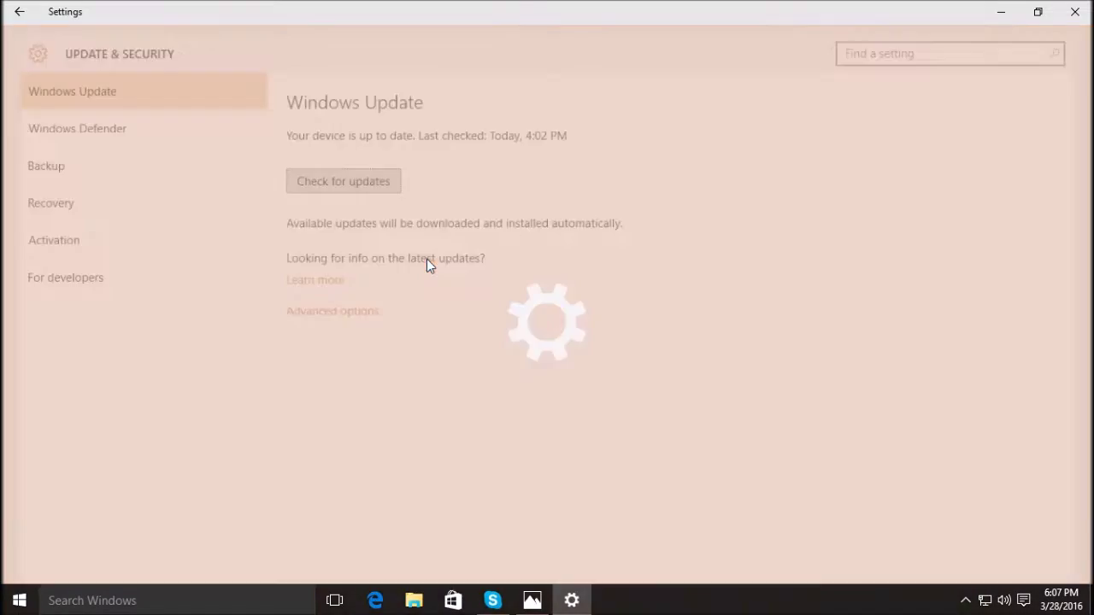
click(331, 310)
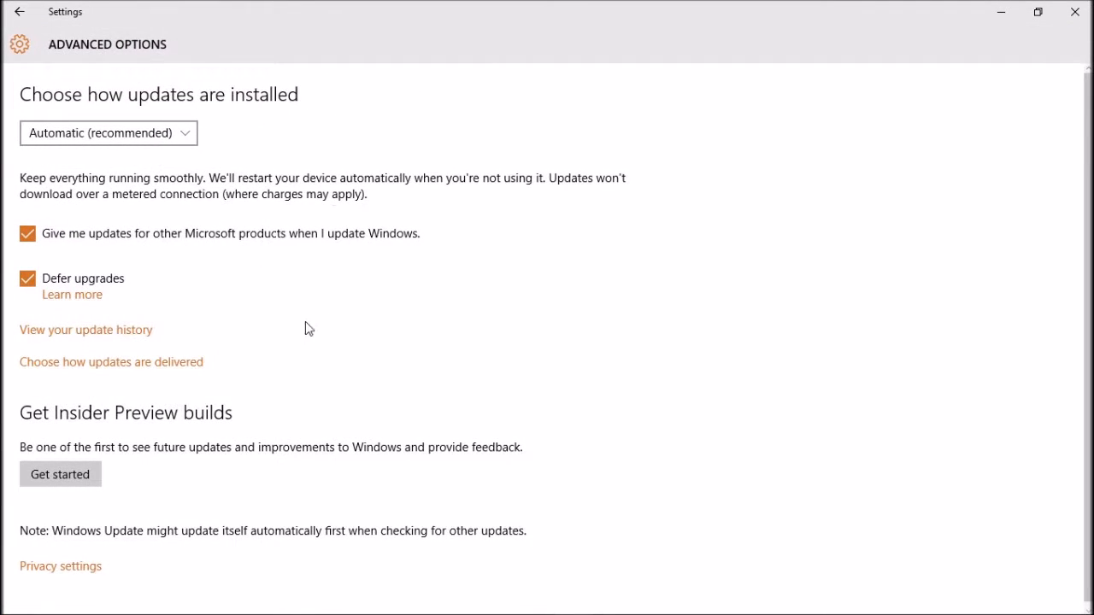
click(110, 361)
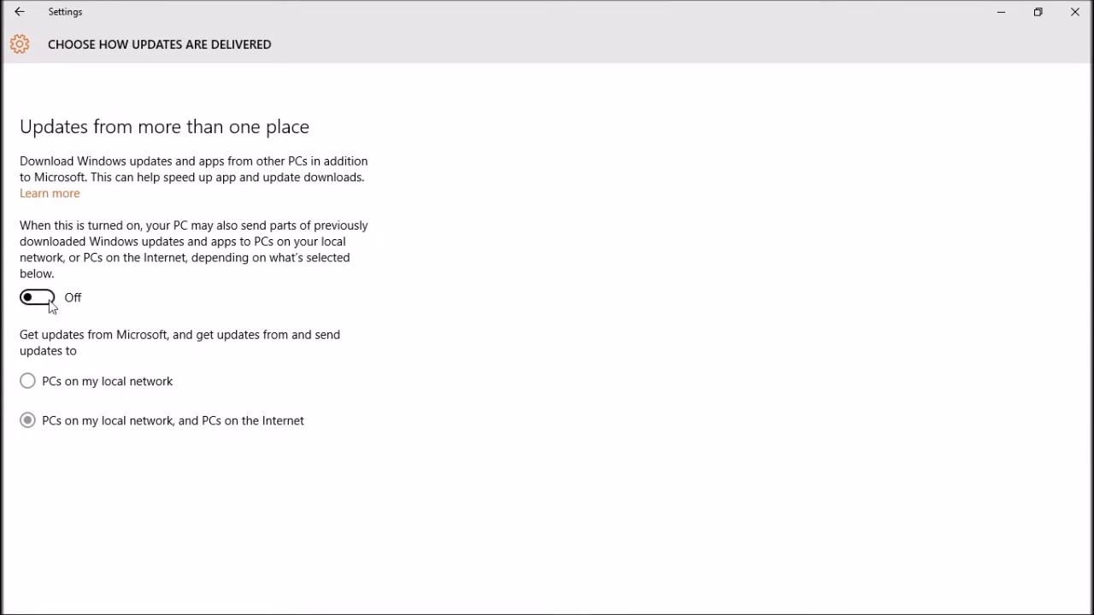
mouse_move(100, 305)
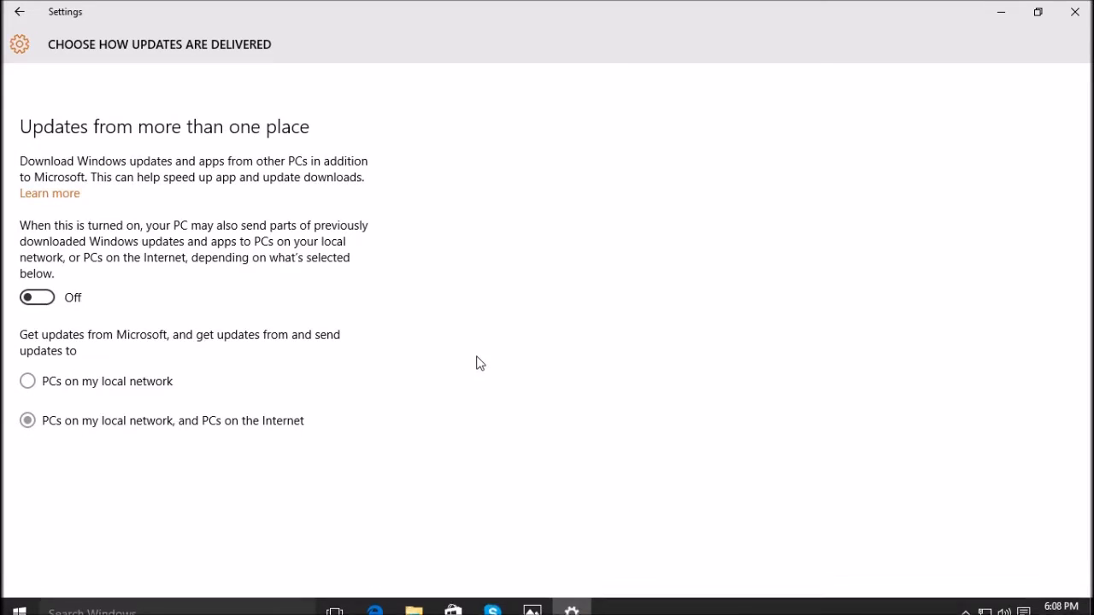
mouse_move(1001, 12)
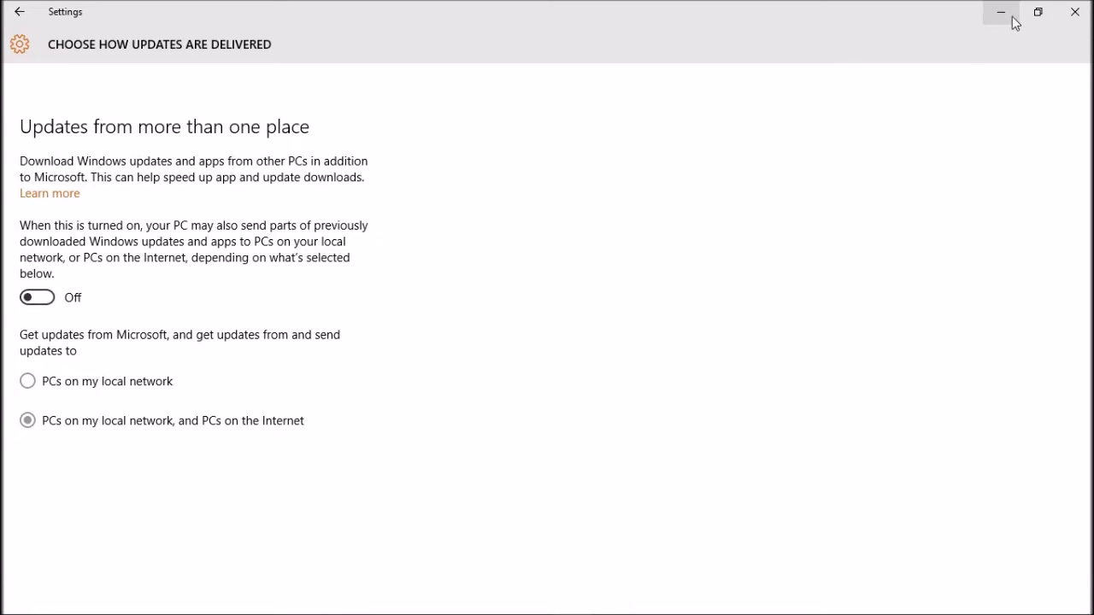
mouse_move(475, 77)
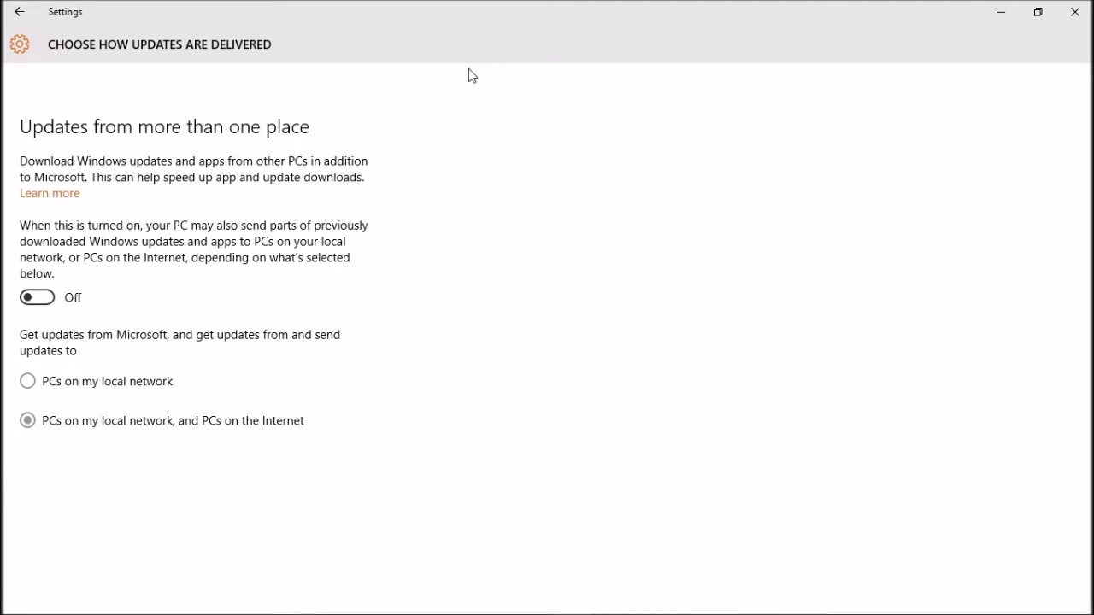
mouse_move(268, 537)
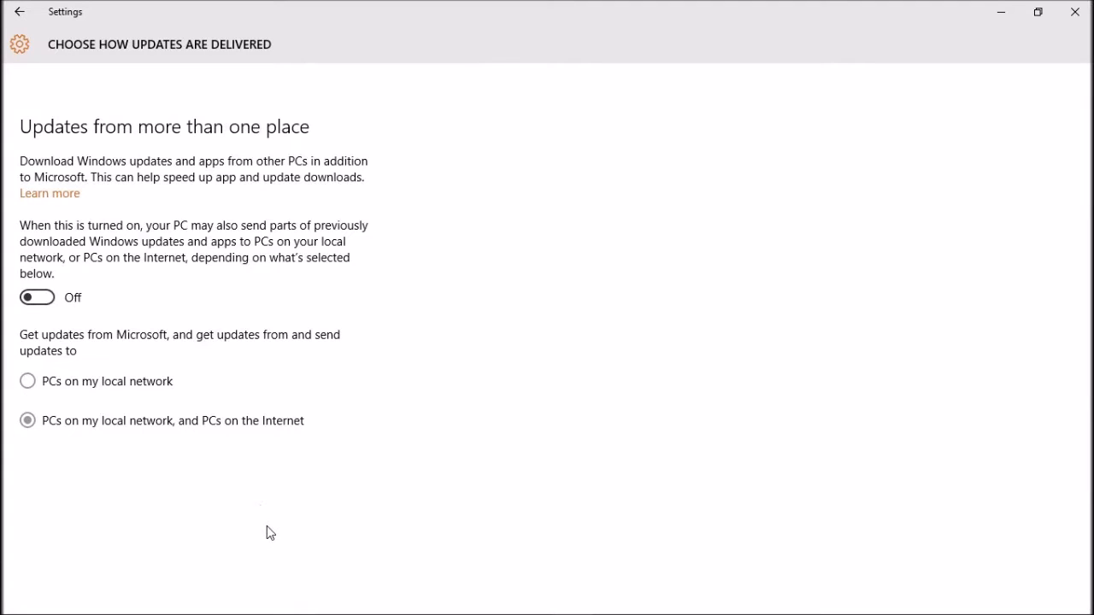
mouse_move(250, 368)
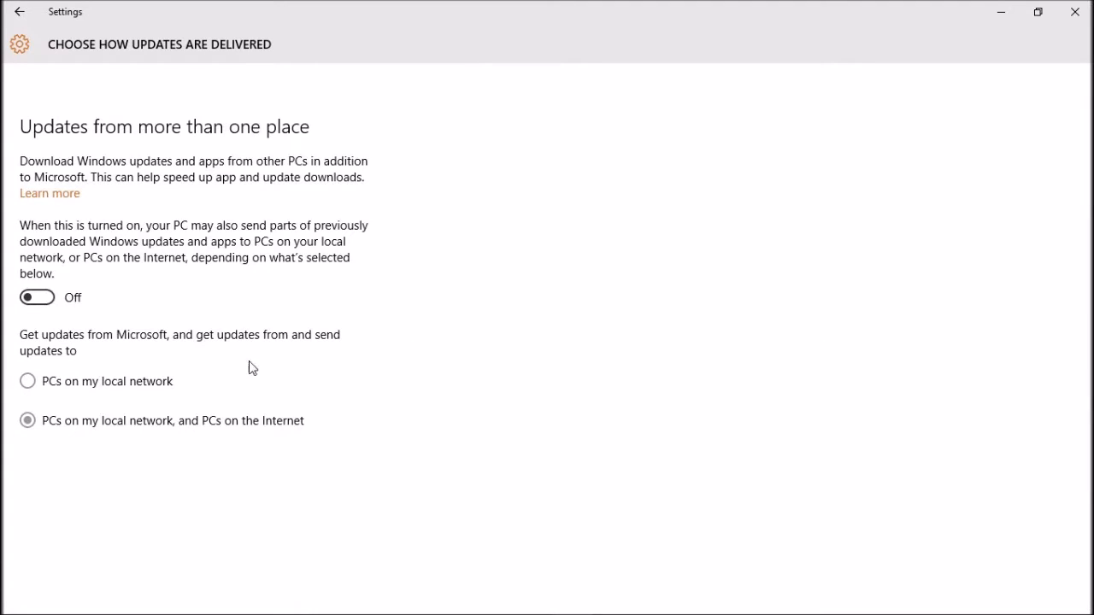
mouse_move(604, 426)
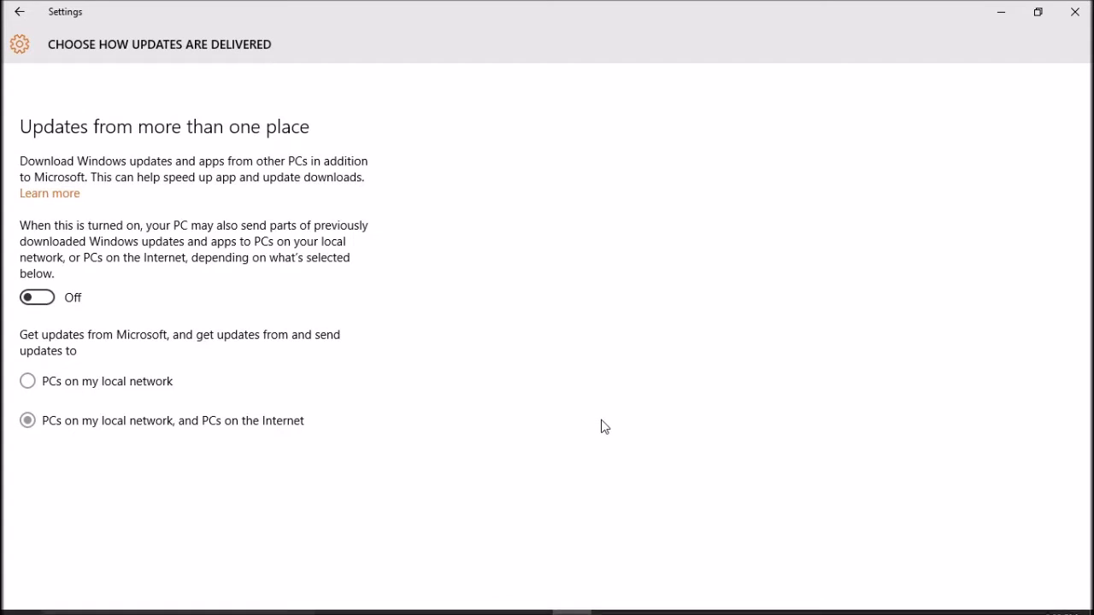
mouse_move(732, 147)
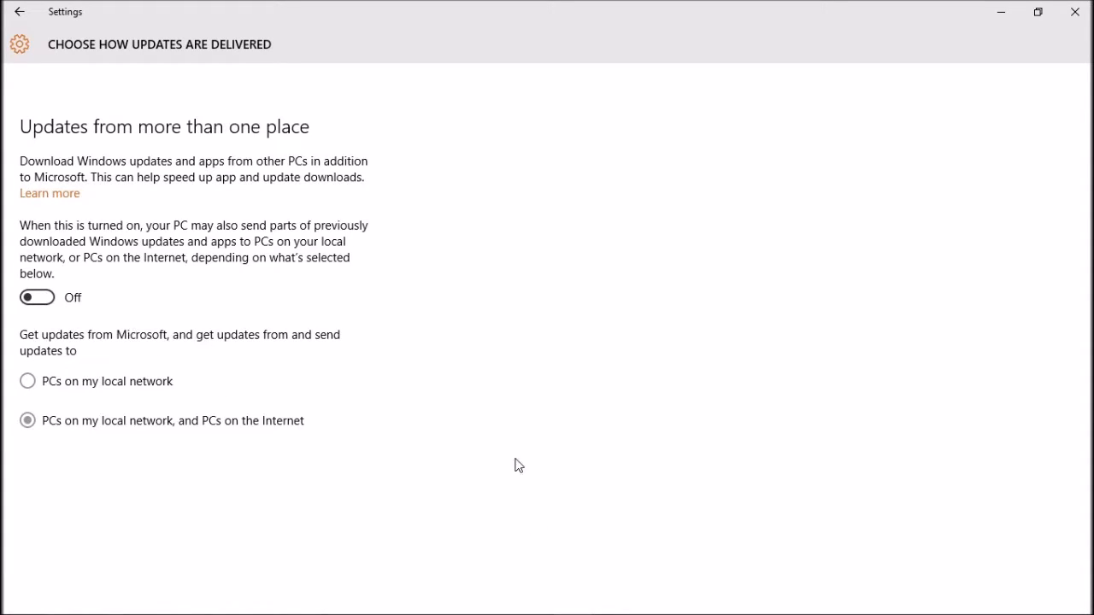
mouse_move(1073, 12)
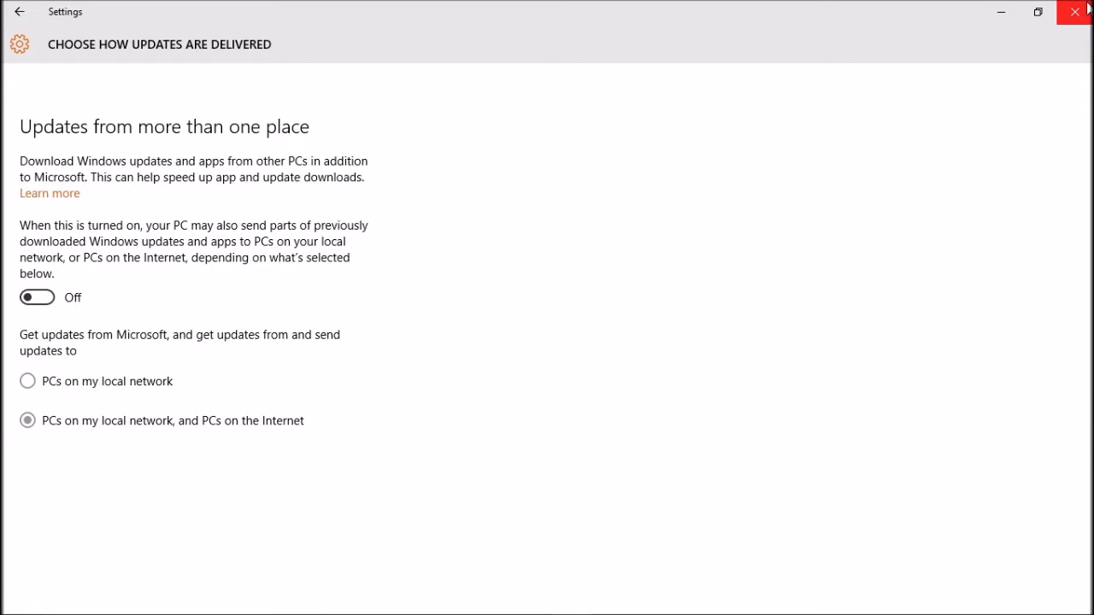
Close Settings and show the March 2016 daily bandwidth usage image in Photos.
click(1078, 13)
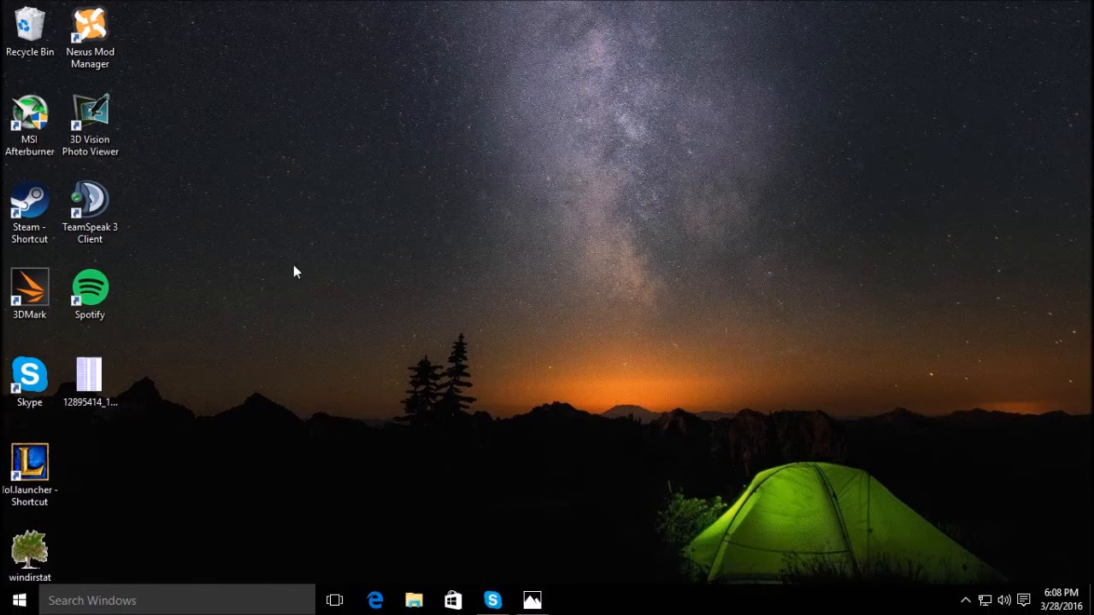
double_click(89, 373)
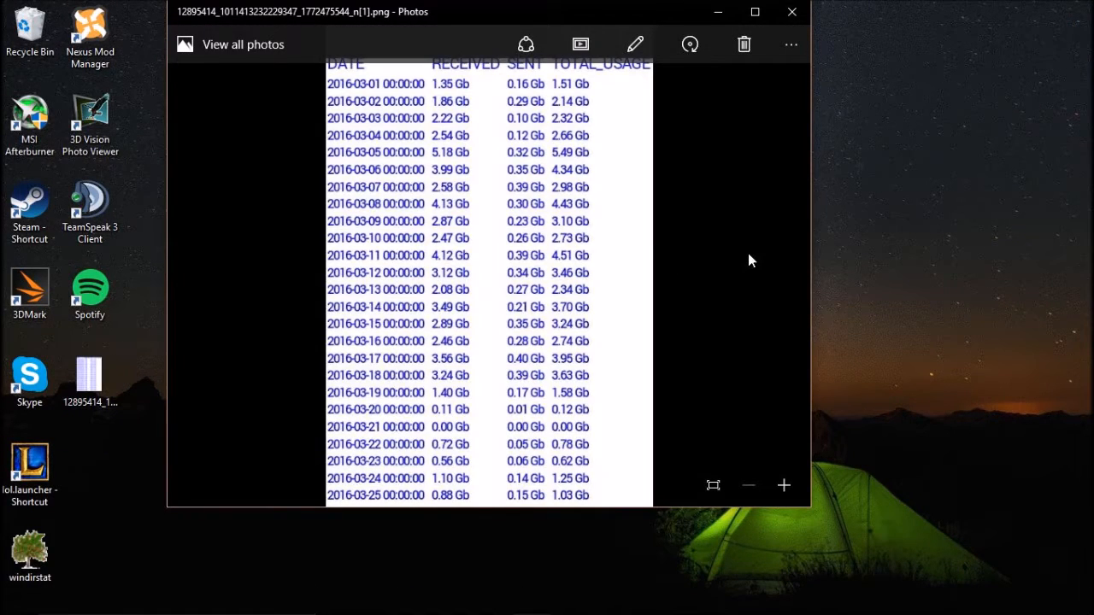
mouse_move(564, 222)
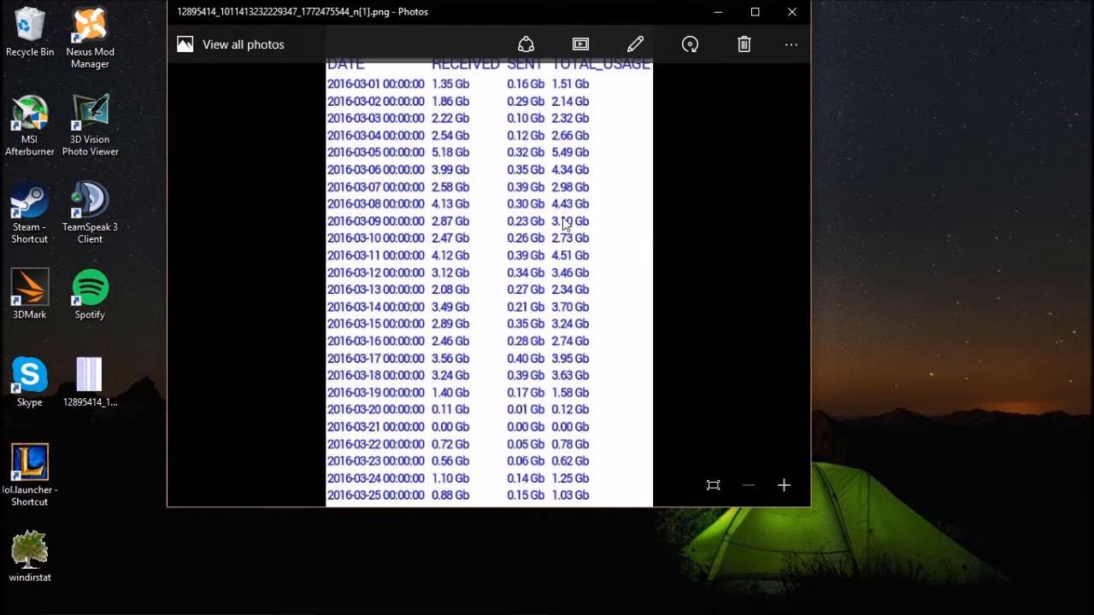
mouse_move(579, 273)
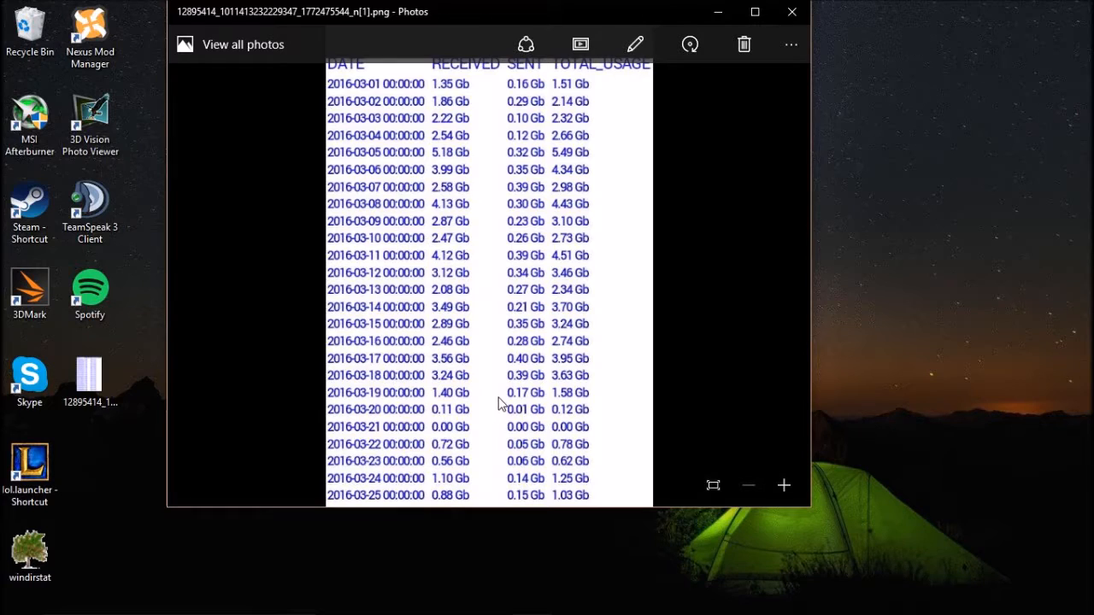
mouse_move(584, 424)
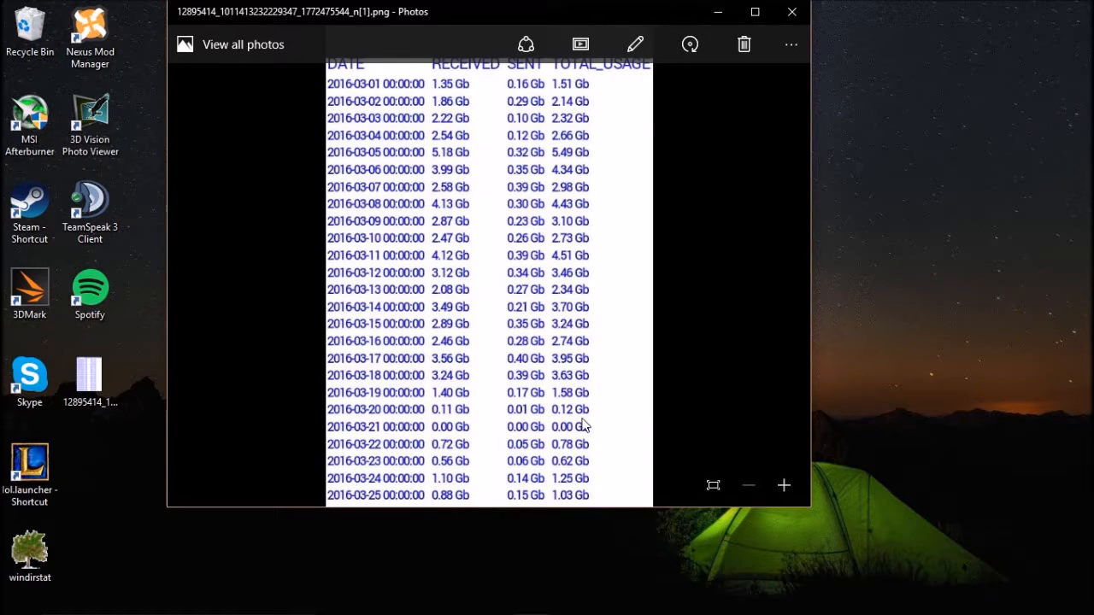
mouse_move(704, 252)
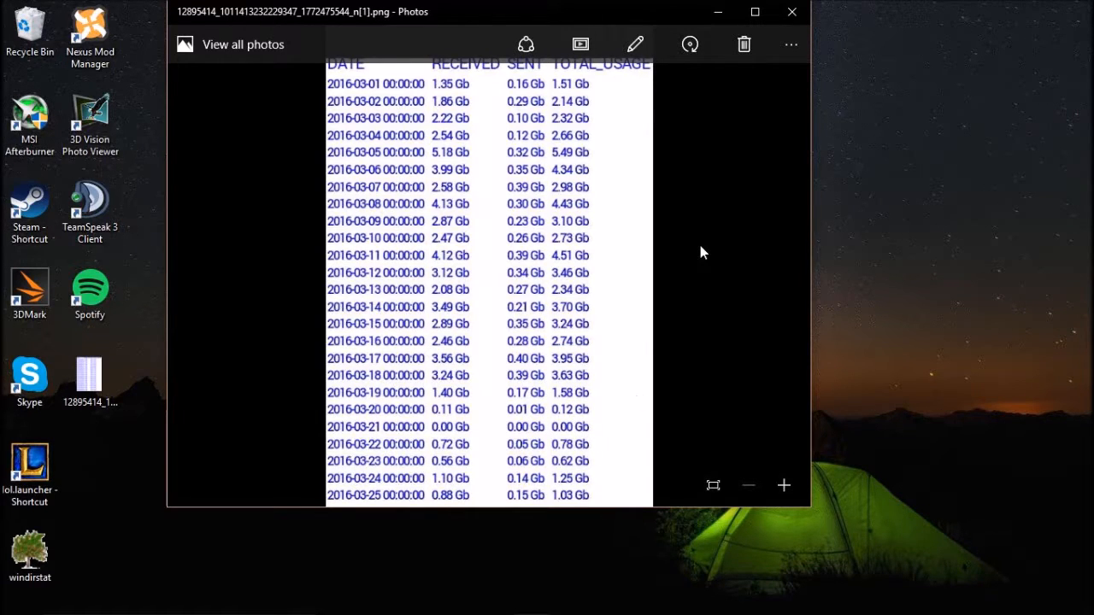